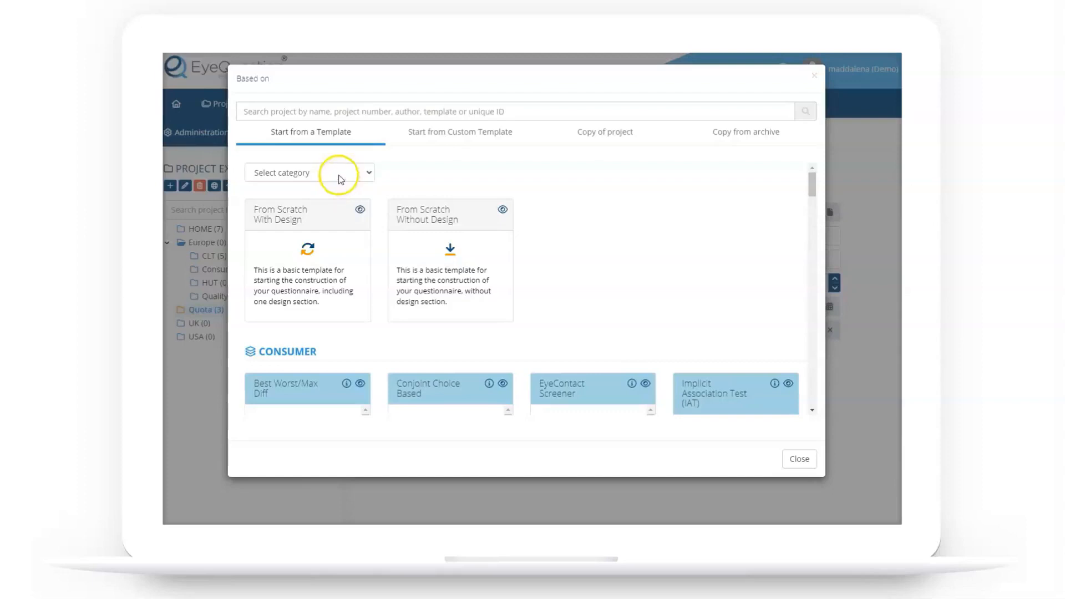
Filter templates to the Discrimination category and preview the Triangle template's questionnaire.
left_click(310, 172)
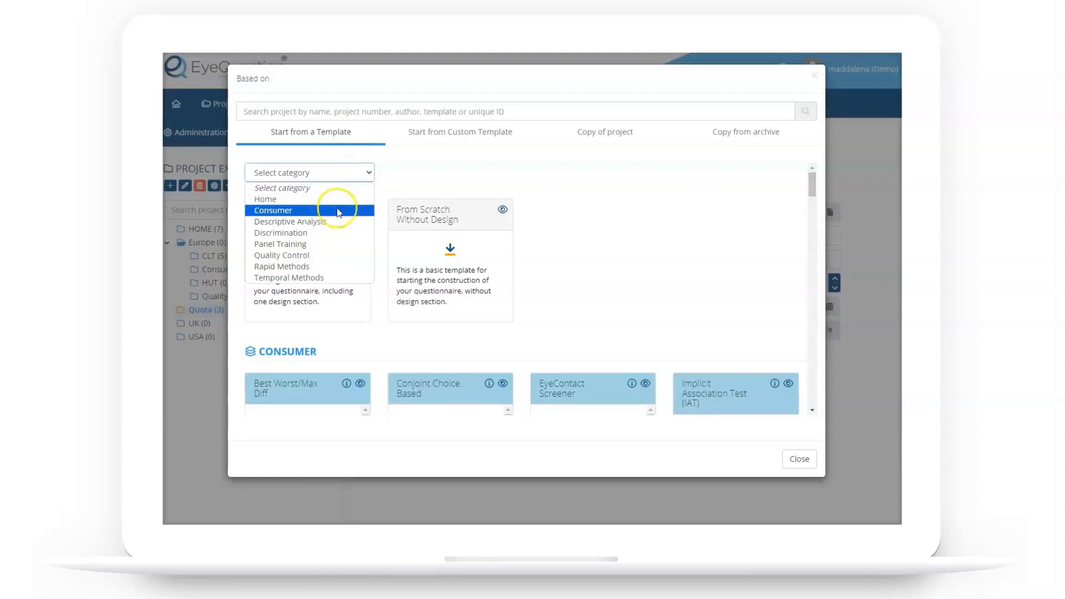
left_click(280, 222)
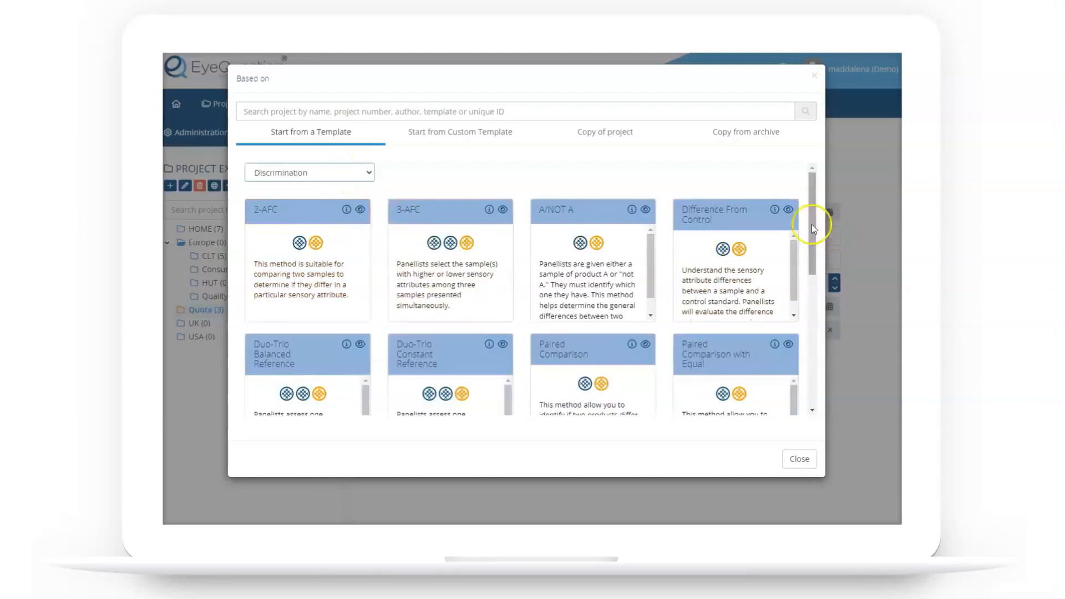
scroll("down", 3)
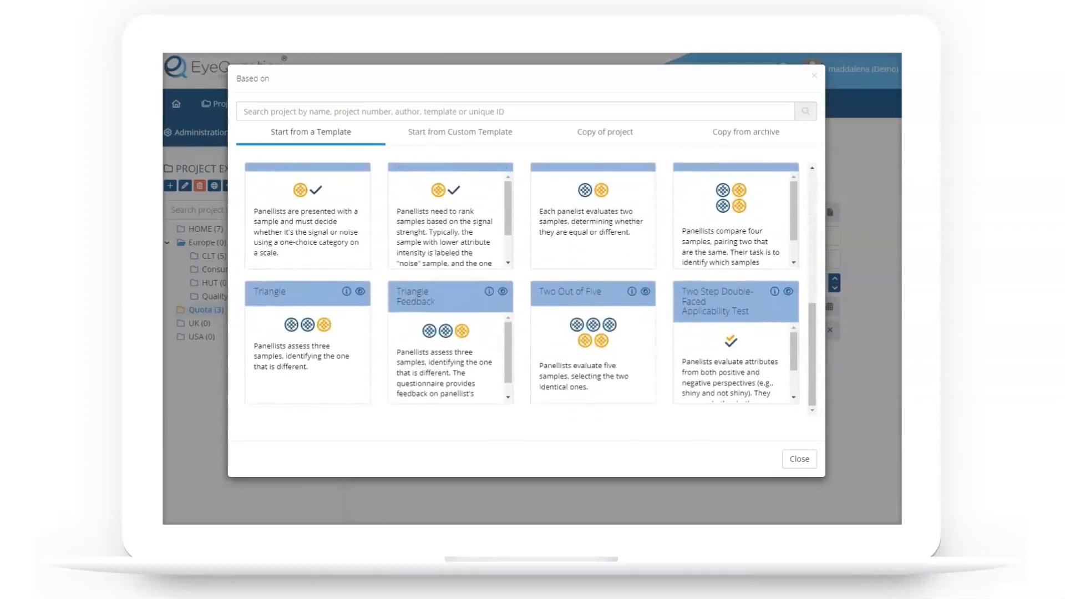
left_click(307, 291)
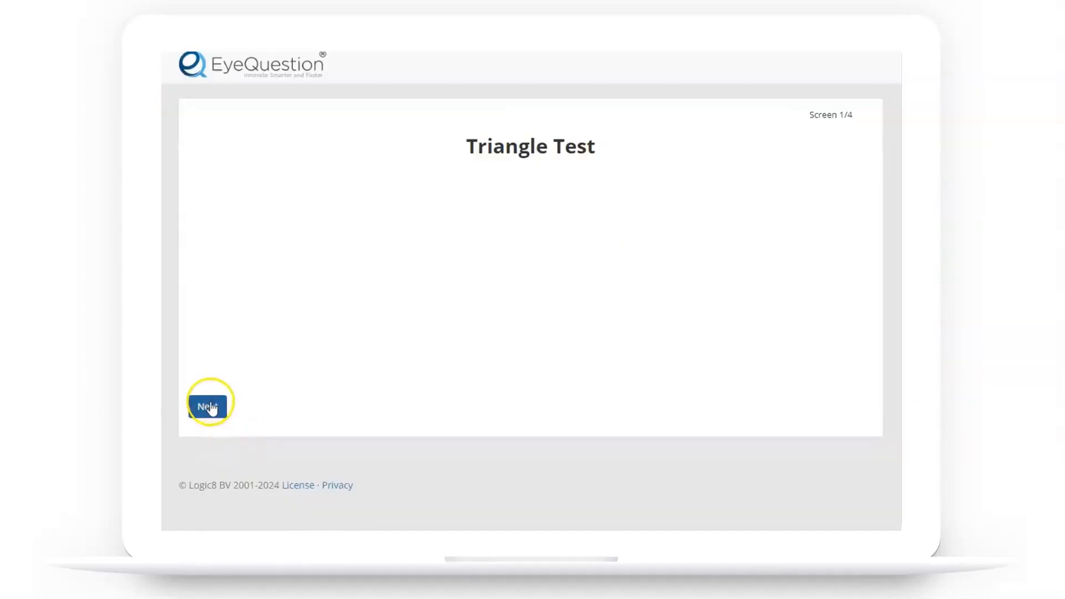
Advance the preview and choose sample 958 as the odd one.
left_click(208, 406)
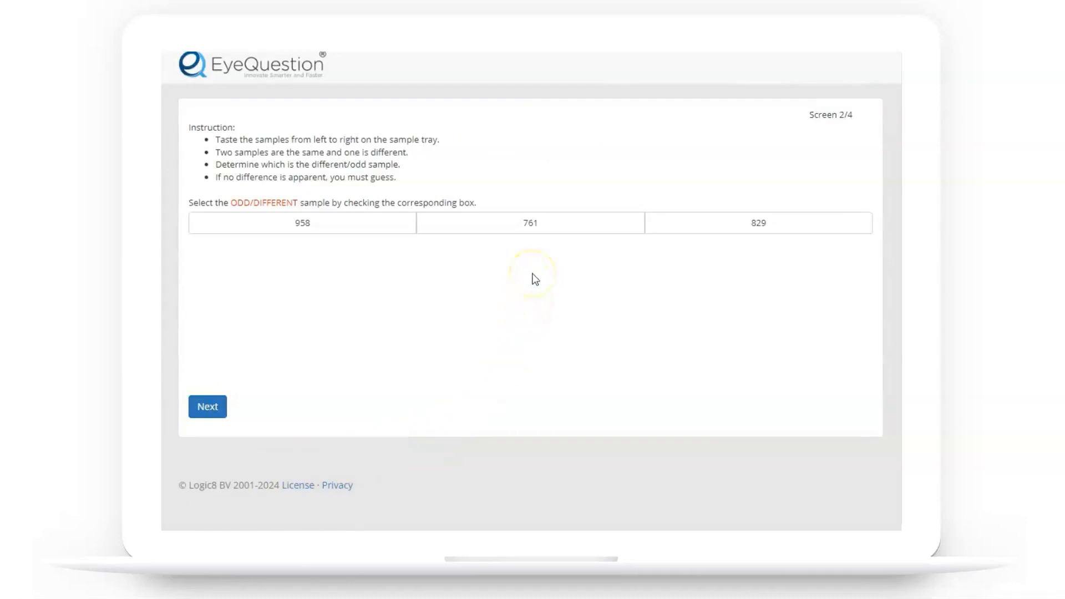
left_click(302, 223)
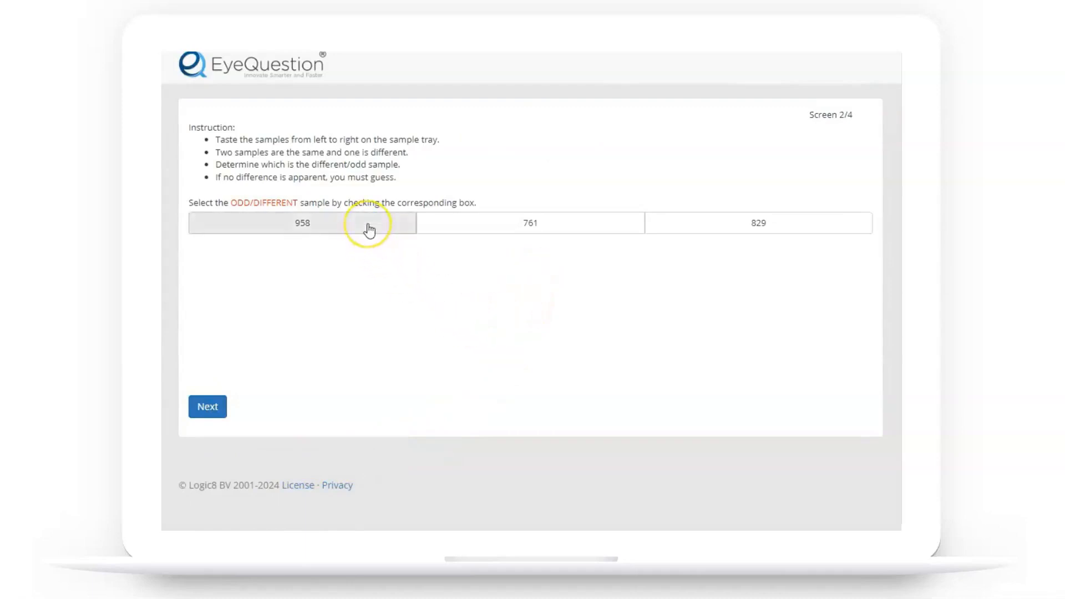
left_click(302, 222)
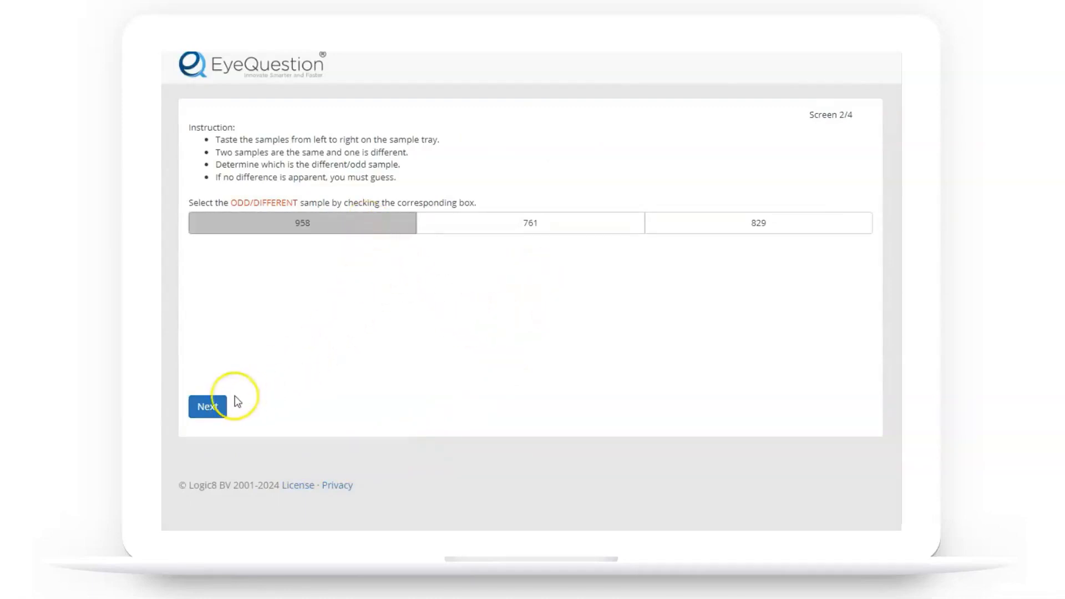
left_click(207, 406)
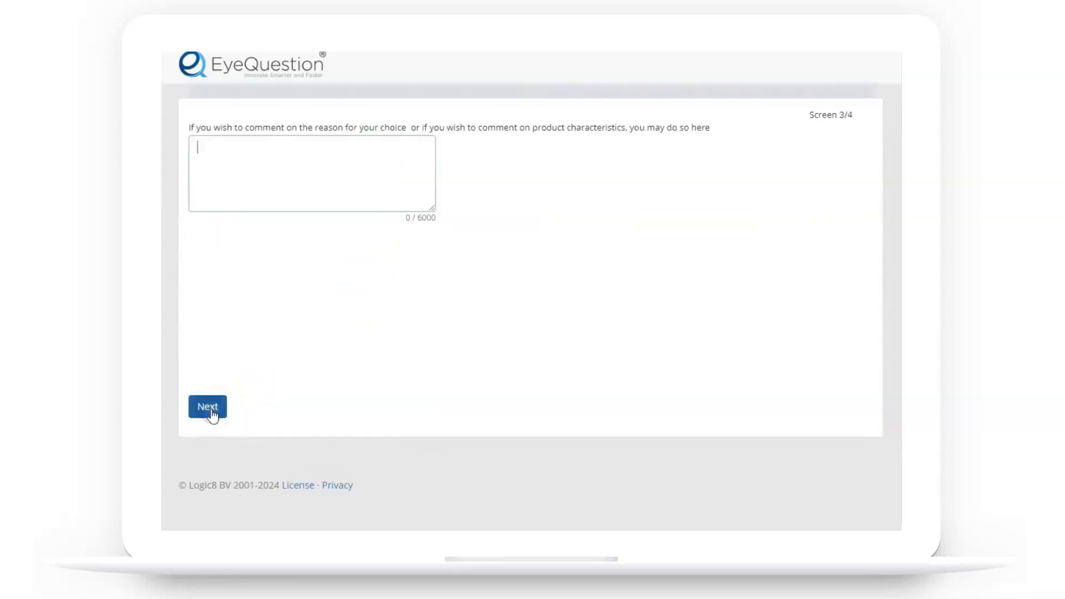
Enter the comment 'It's sweeter' and continue past the comment screen.
type("It's s")
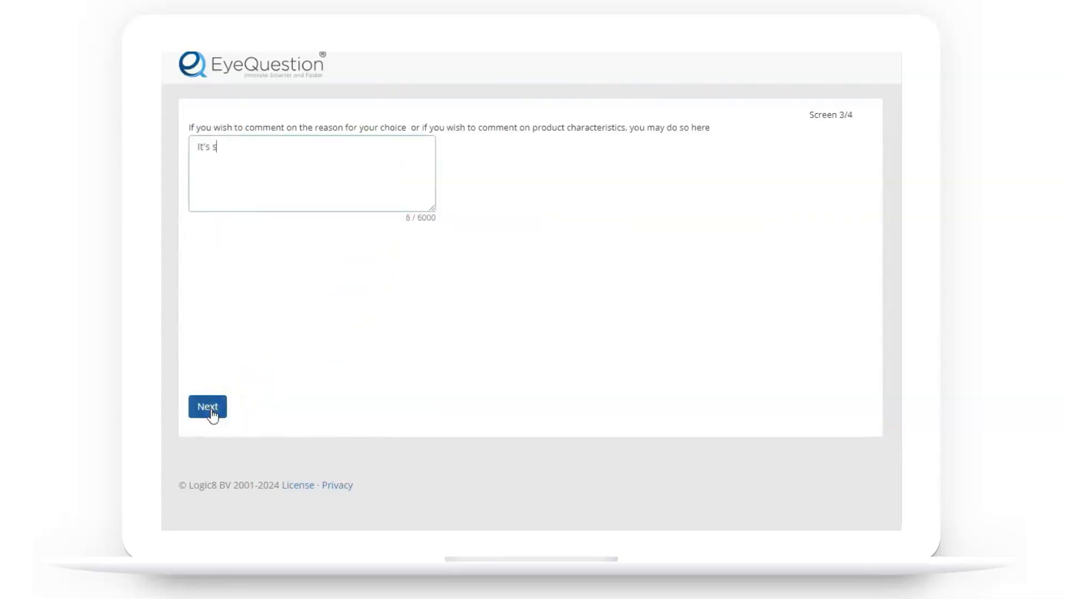
type("weeter")
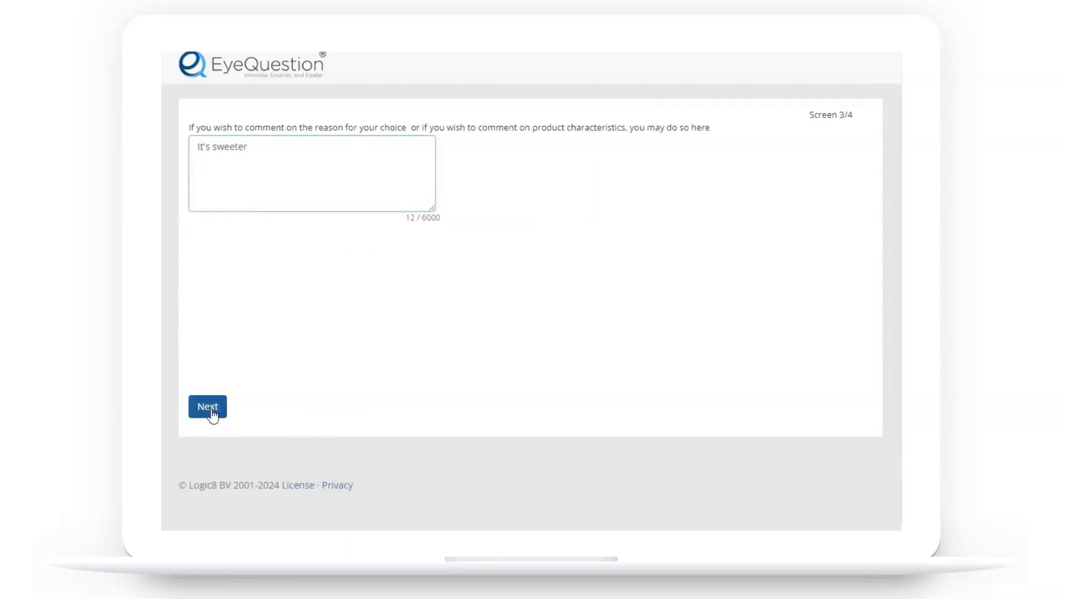
left_click(208, 406)
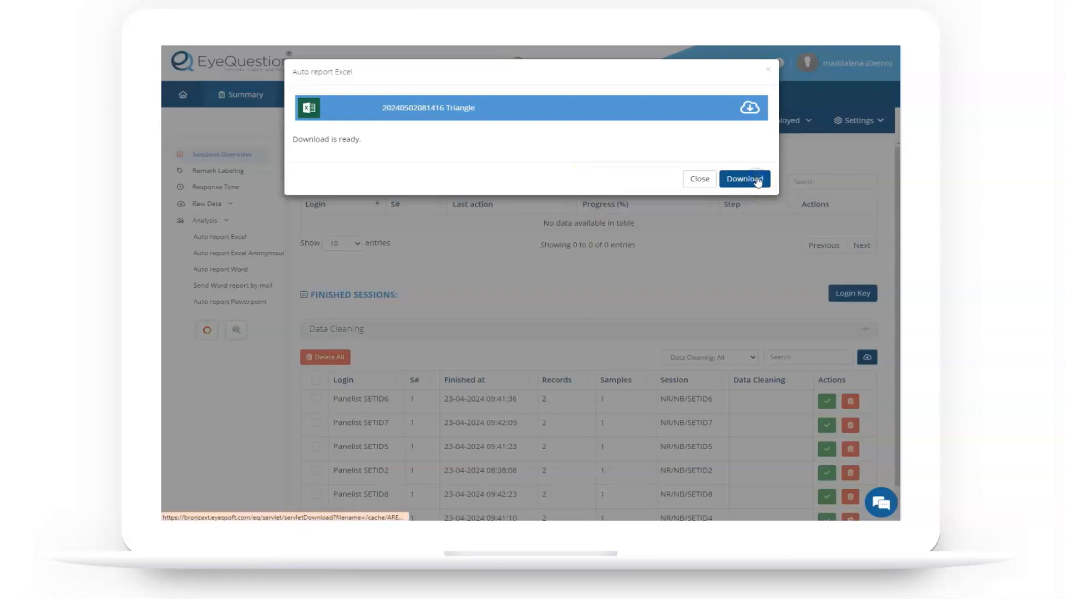
Download the Triangle Excel auto-report and open it from the browser downloads.
left_click(743, 178)
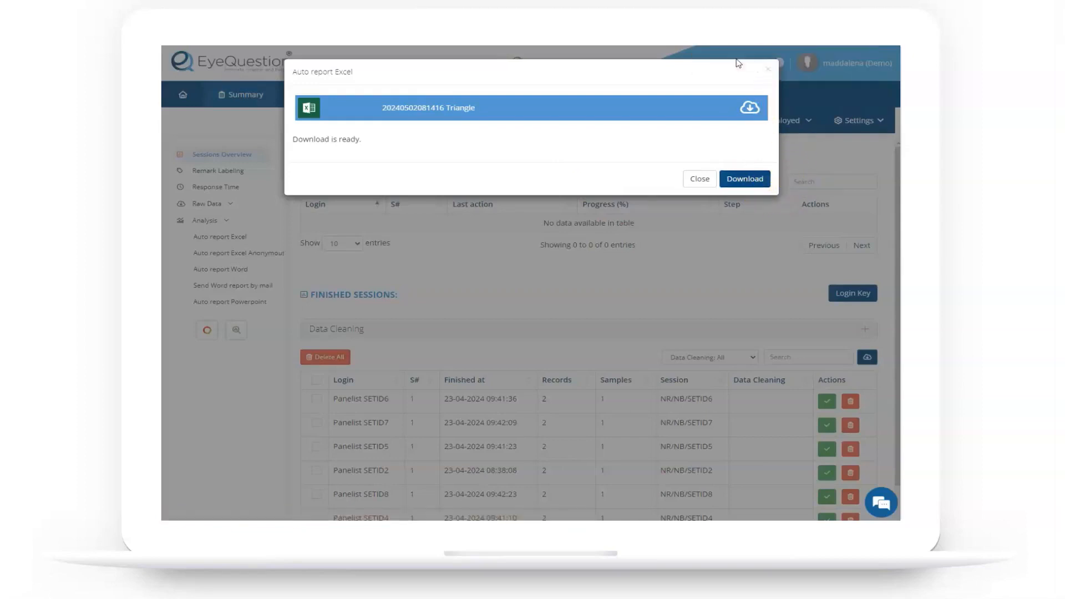
left_click(745, 179)
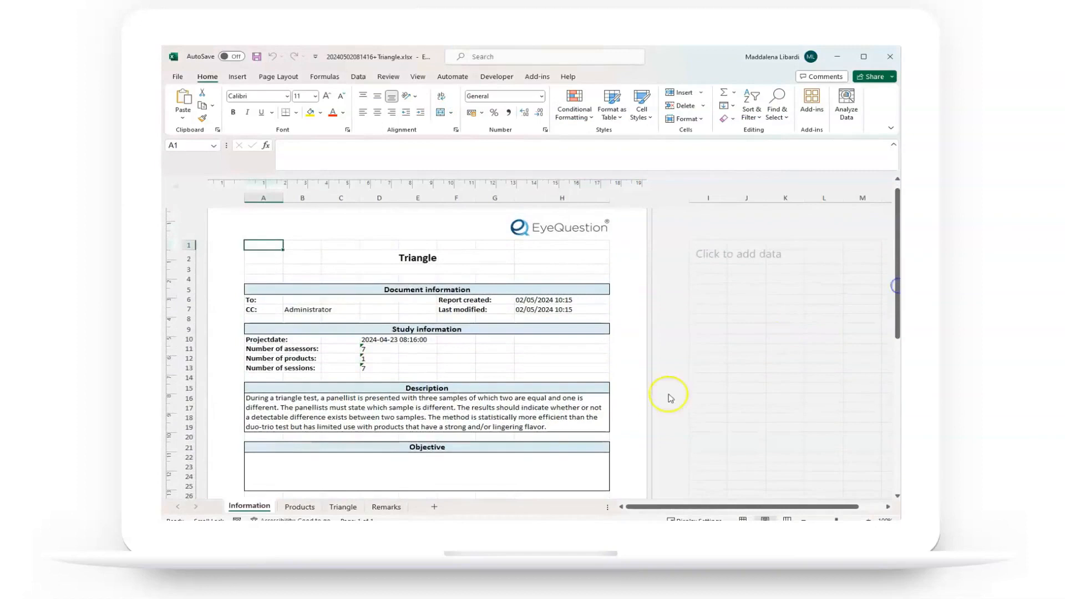
Switch to the Triangle sheet showing the test summary with p-value 0.941.
left_click(343, 506)
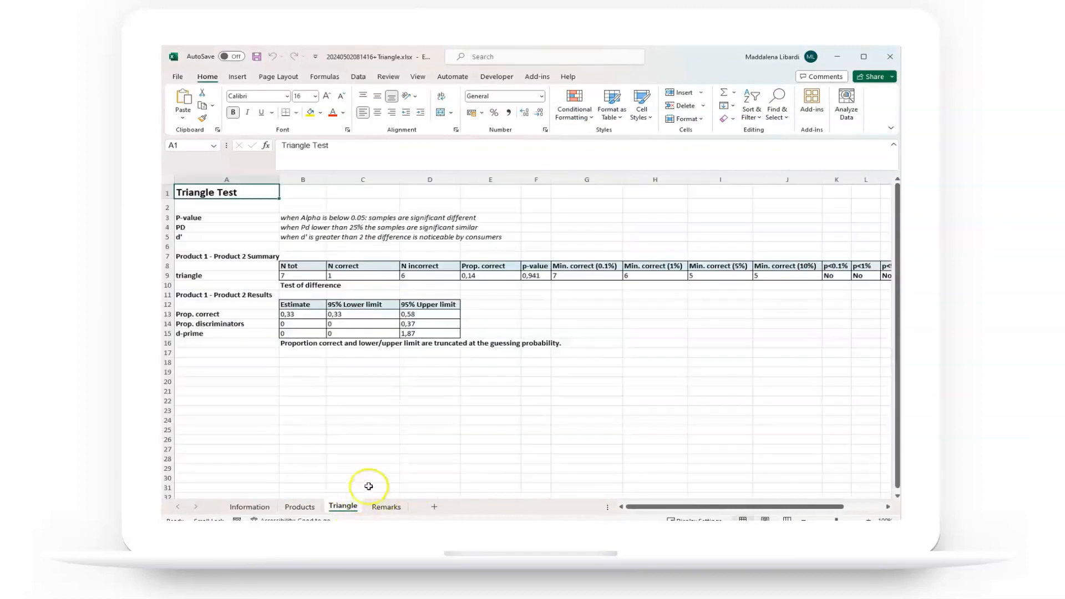
mouse_move(378, 258)
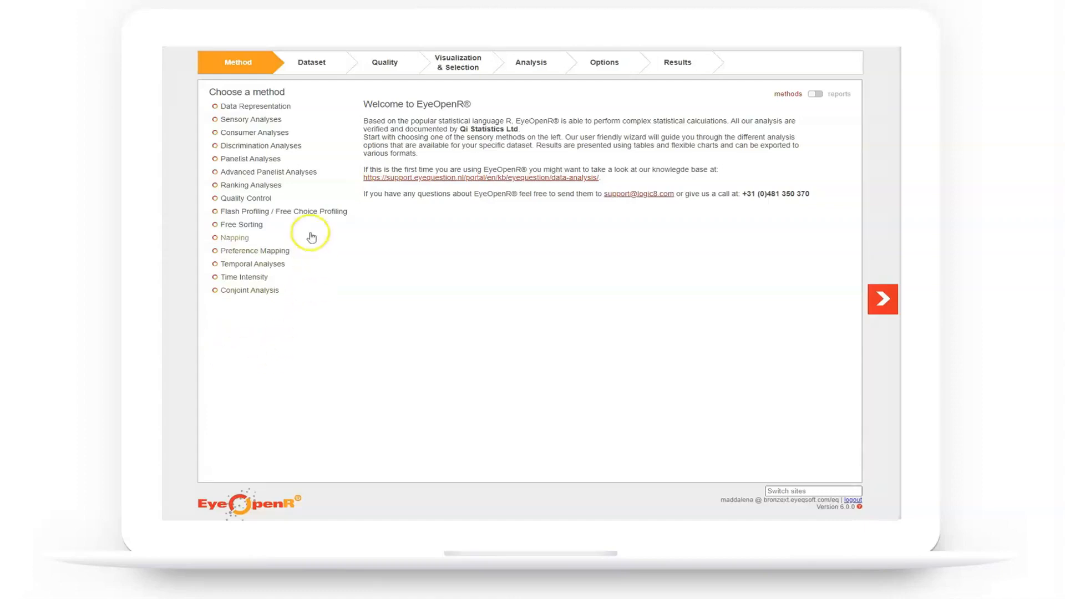
Select Discrimination Analyses as the method, listing its tests including Triangle.
left_click(260, 146)
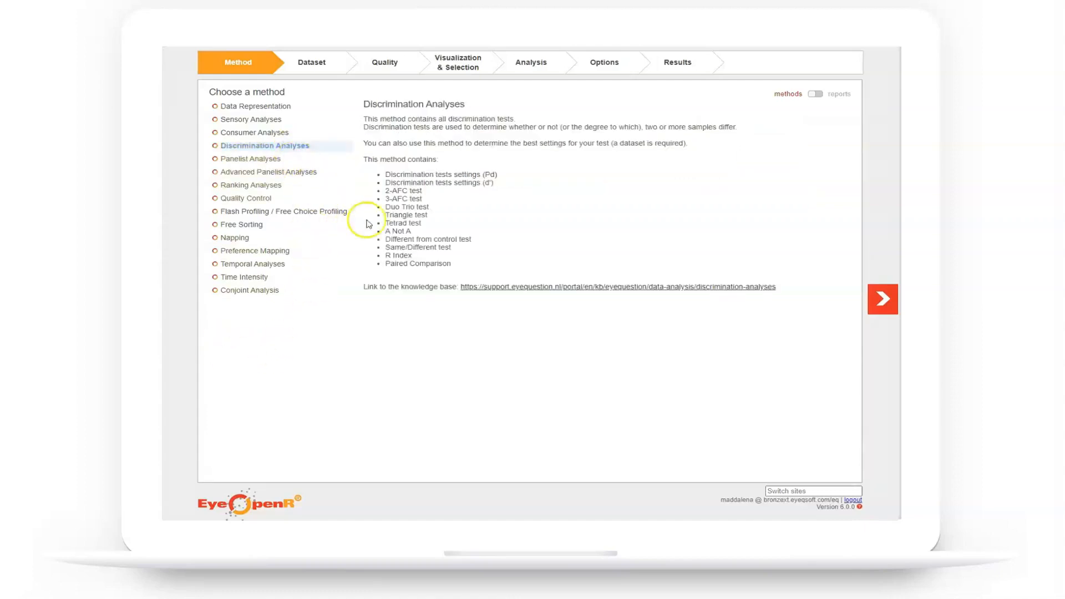